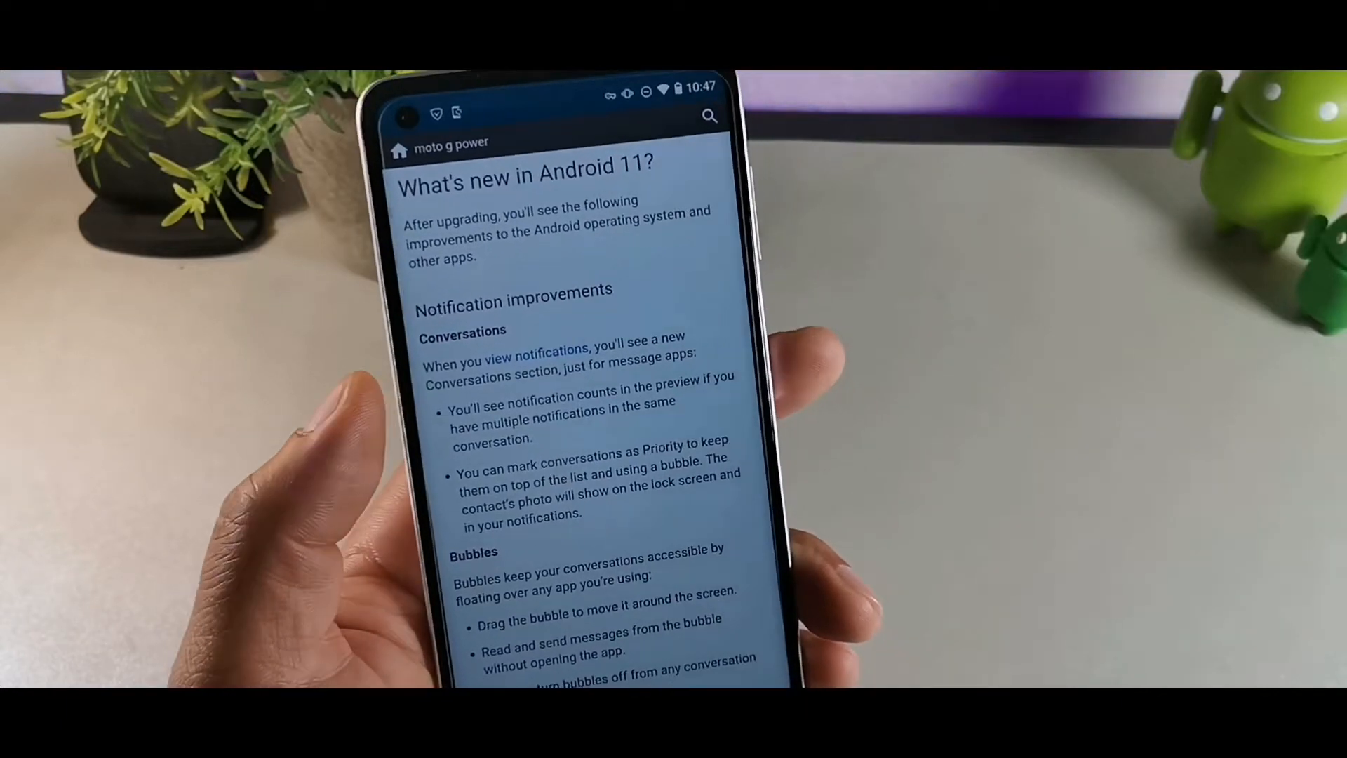
- Read through the What's new in Android 11 notes while the update installs to 76%
scroll("down", 3)
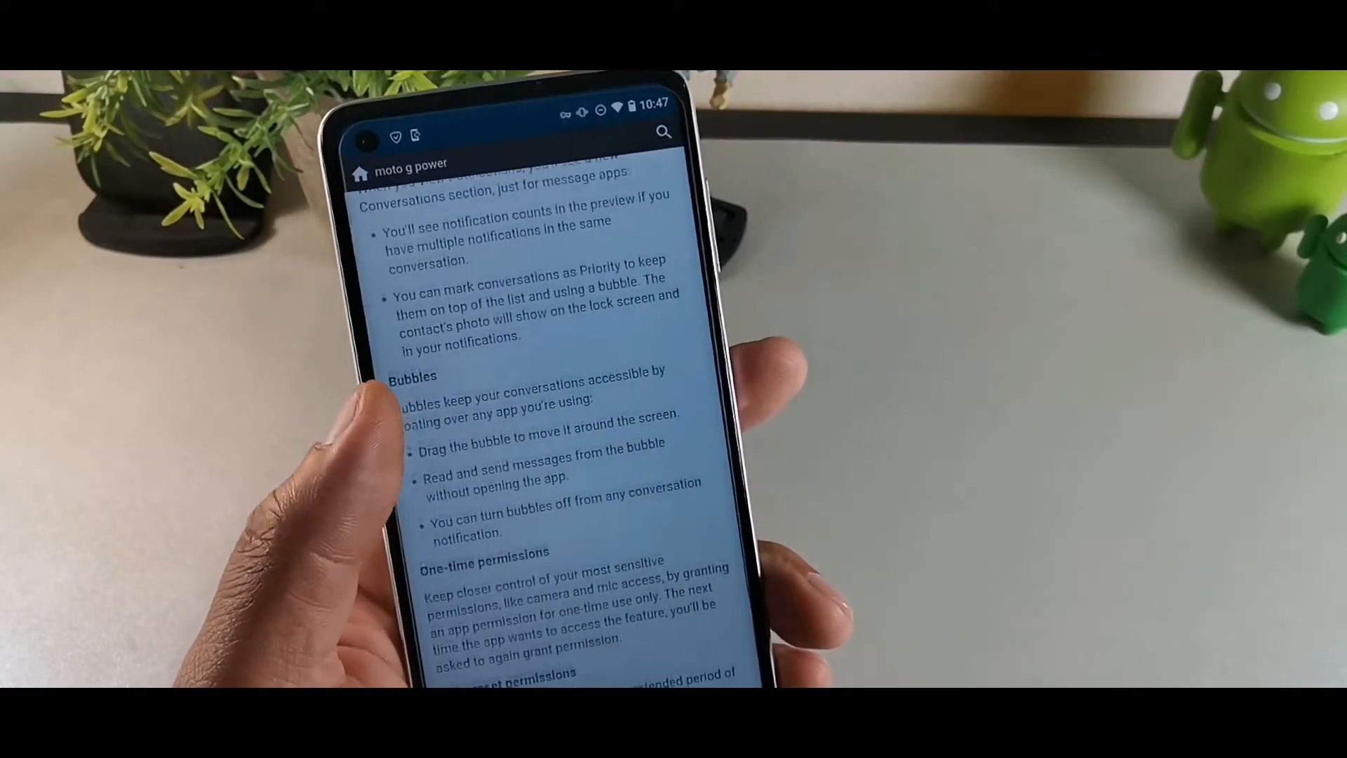
scroll("down", 3)
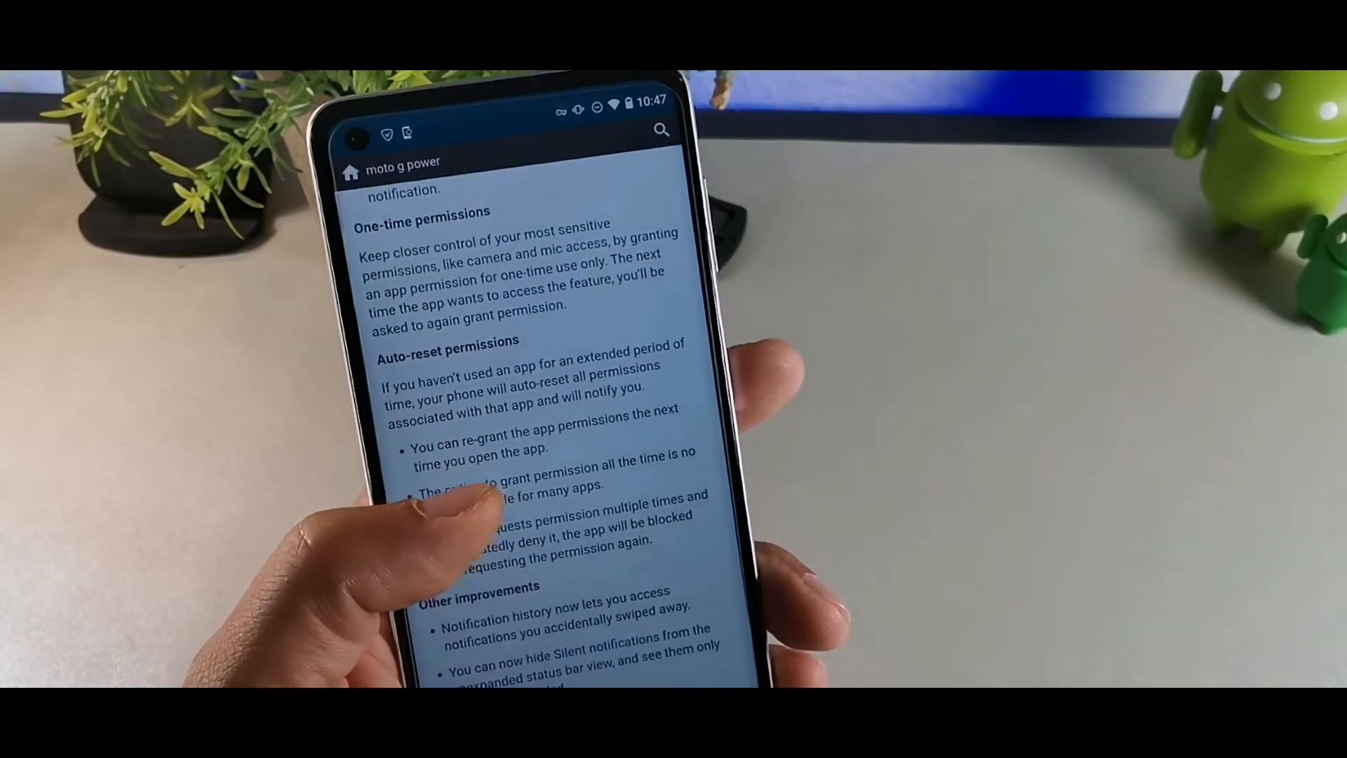
scroll("up", 3)
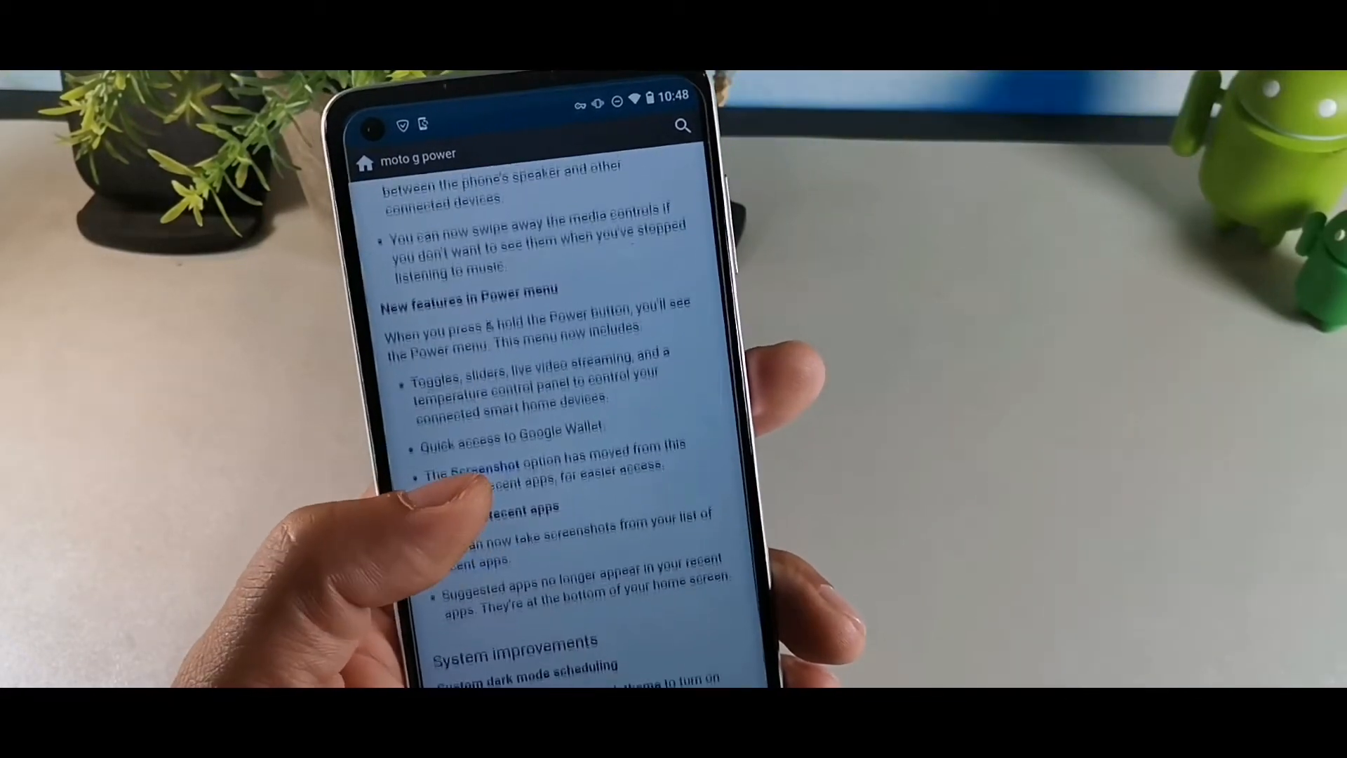
scroll("down", 3)
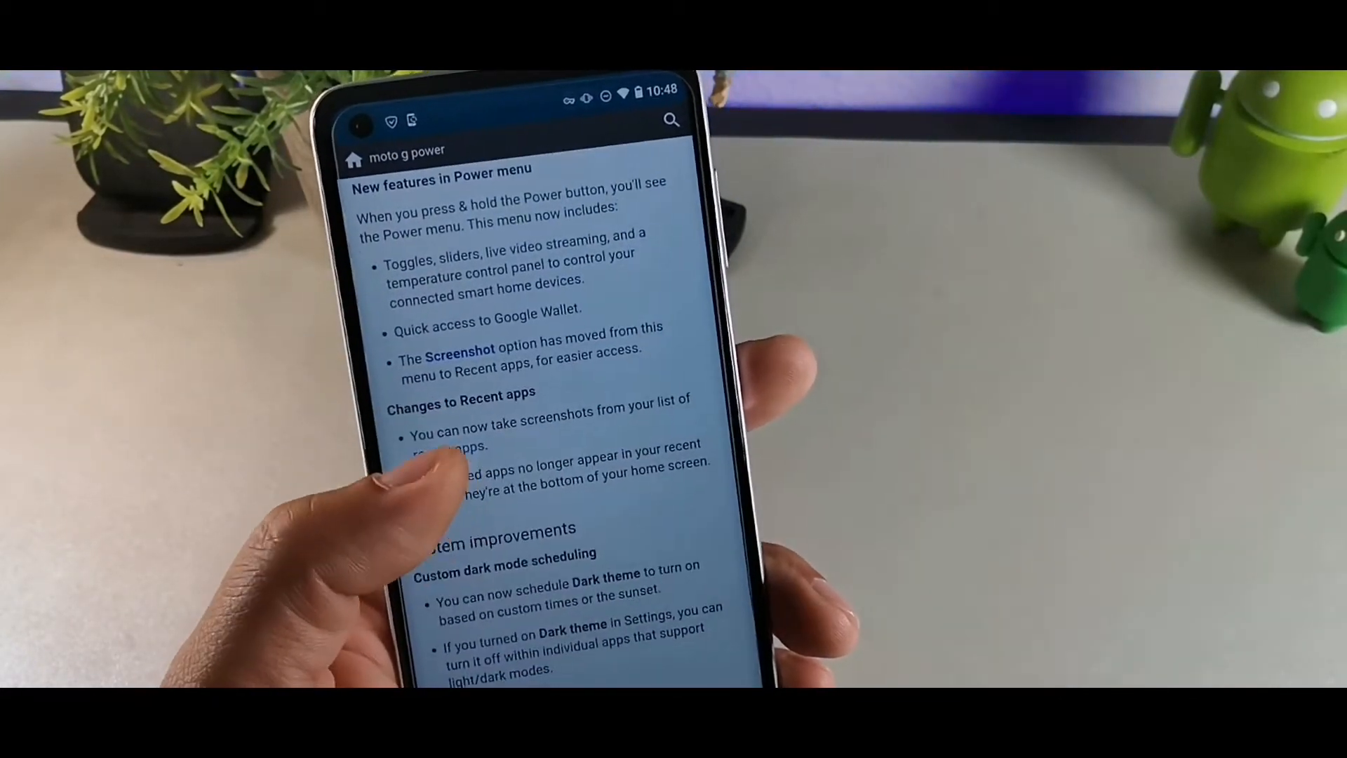
scroll("down", 3)
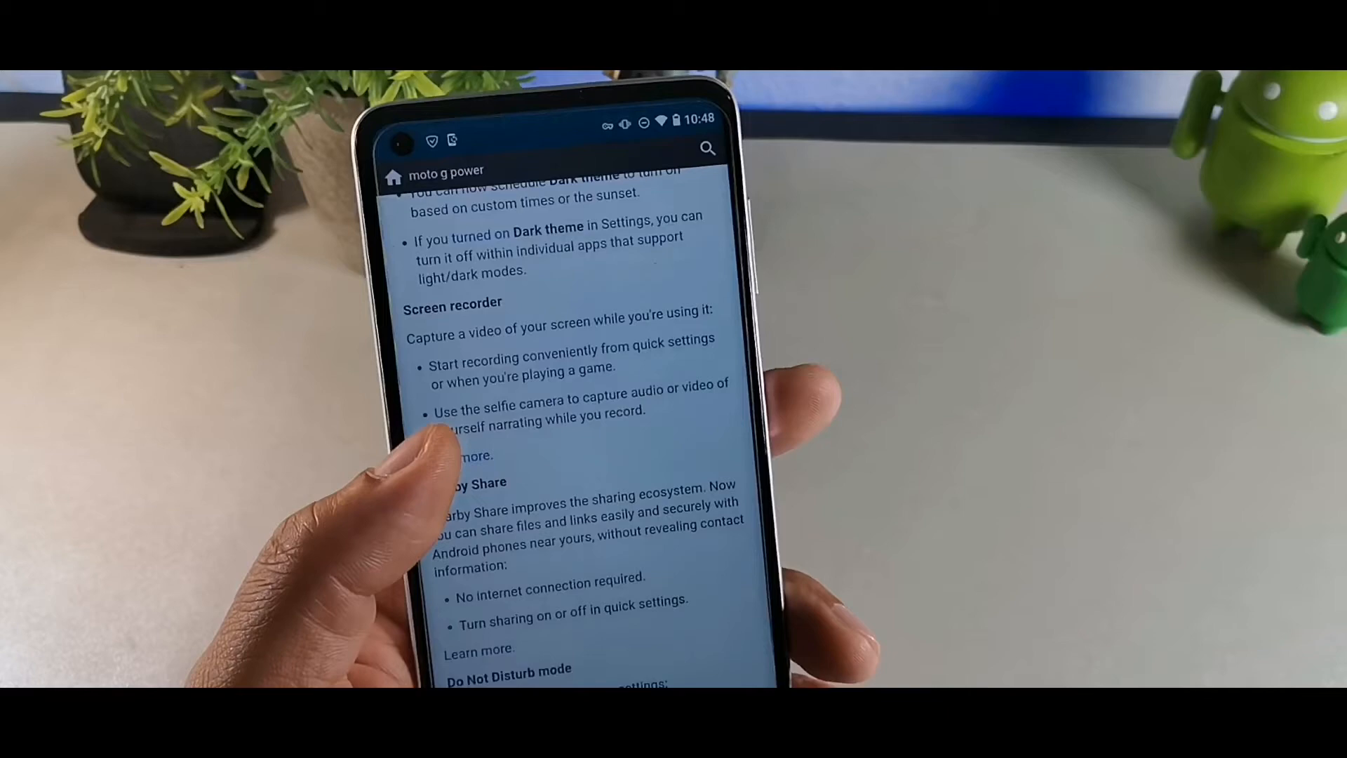
scroll("down", 3)
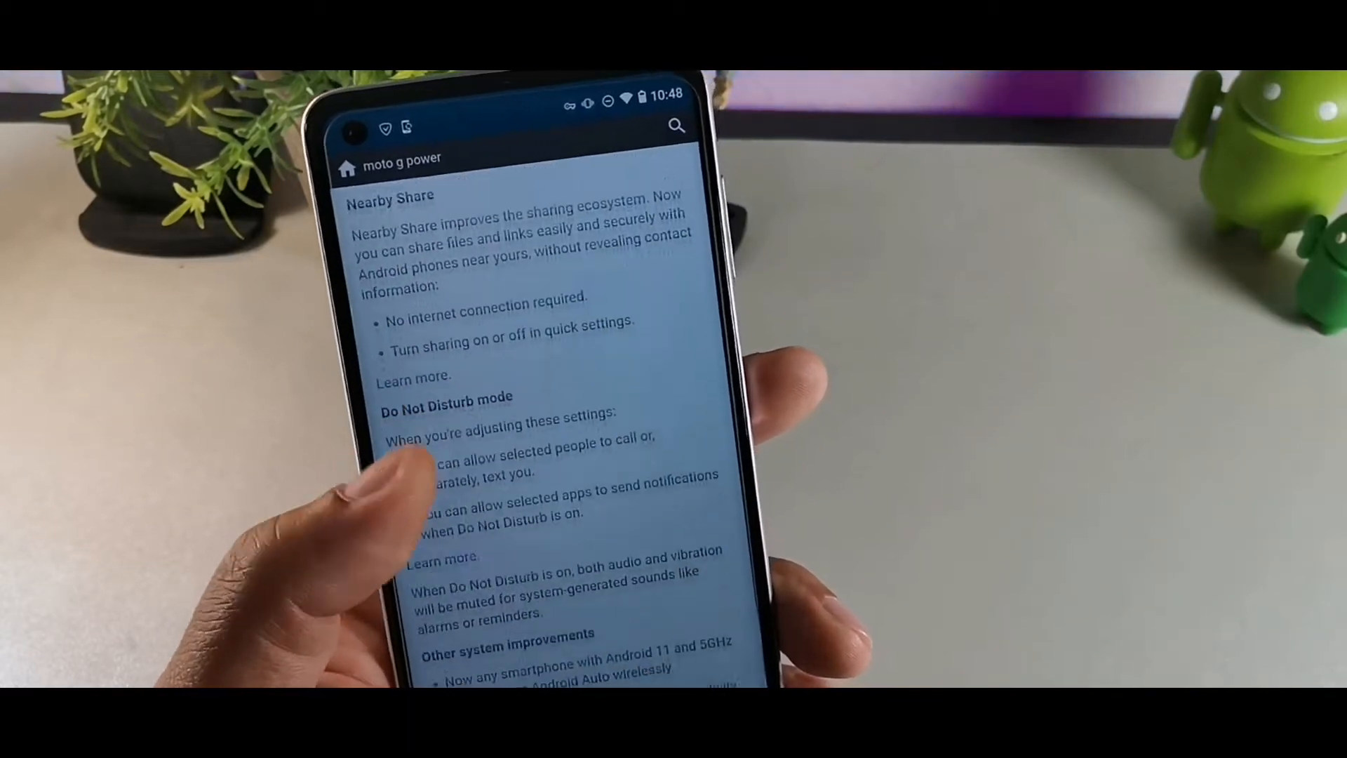
scroll("down", 3)
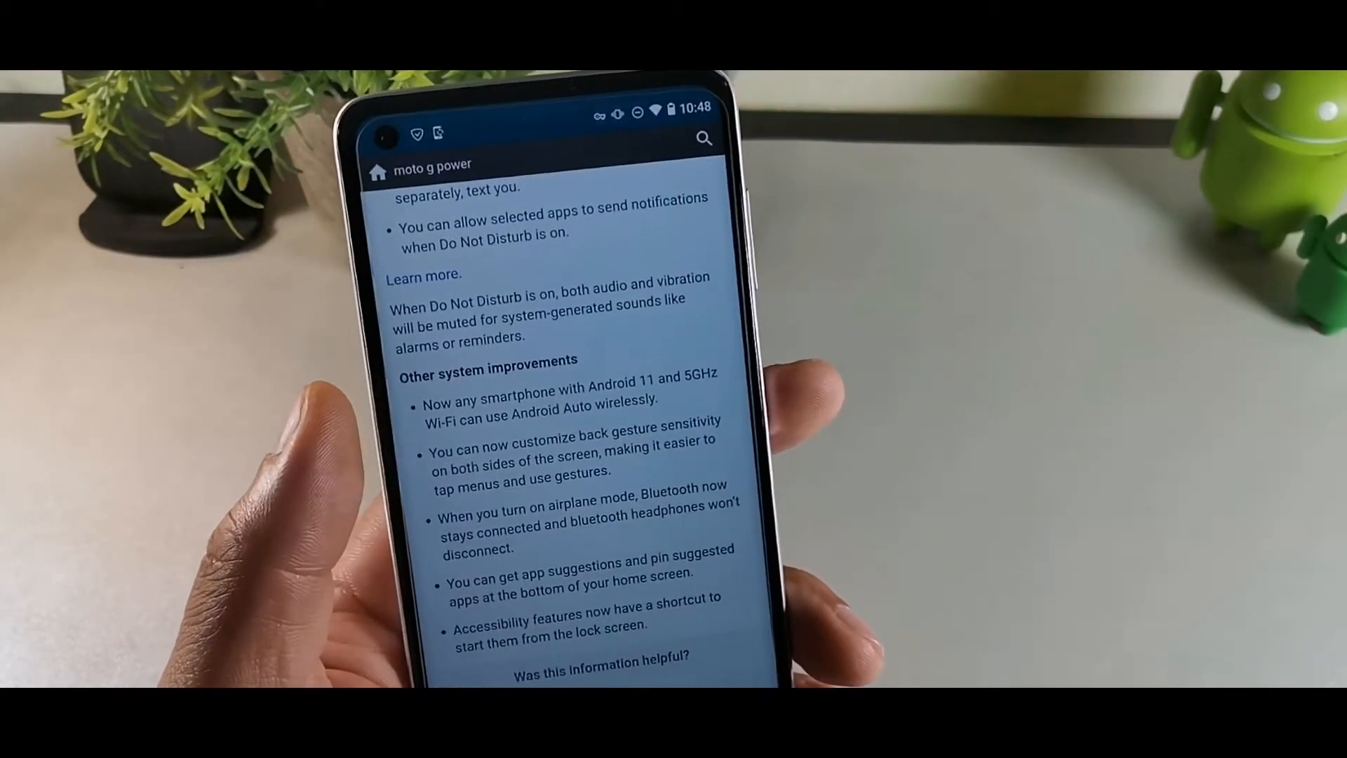
scroll("down", 3)
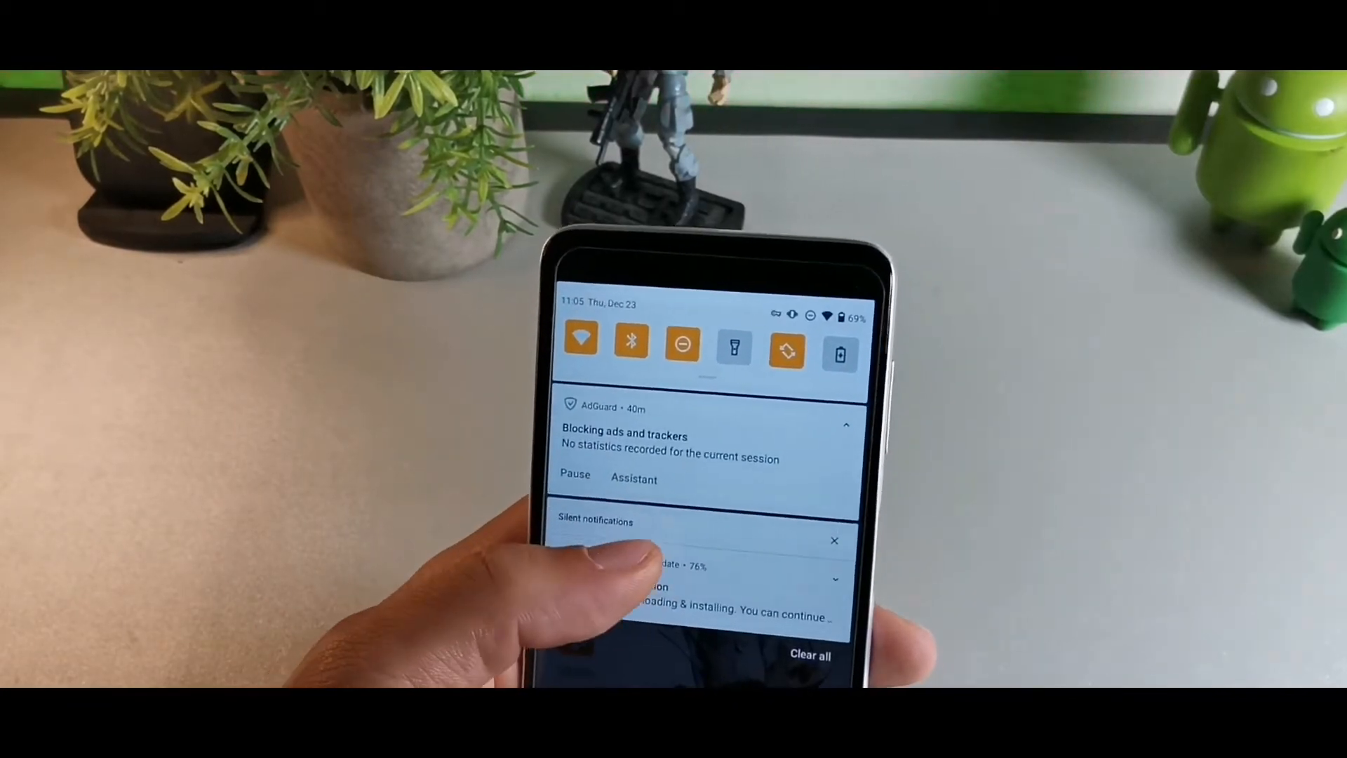
- Expand the full Quick Settings panel, browse the tile pages, and reach the main Settings screen
left_click(696, 593)
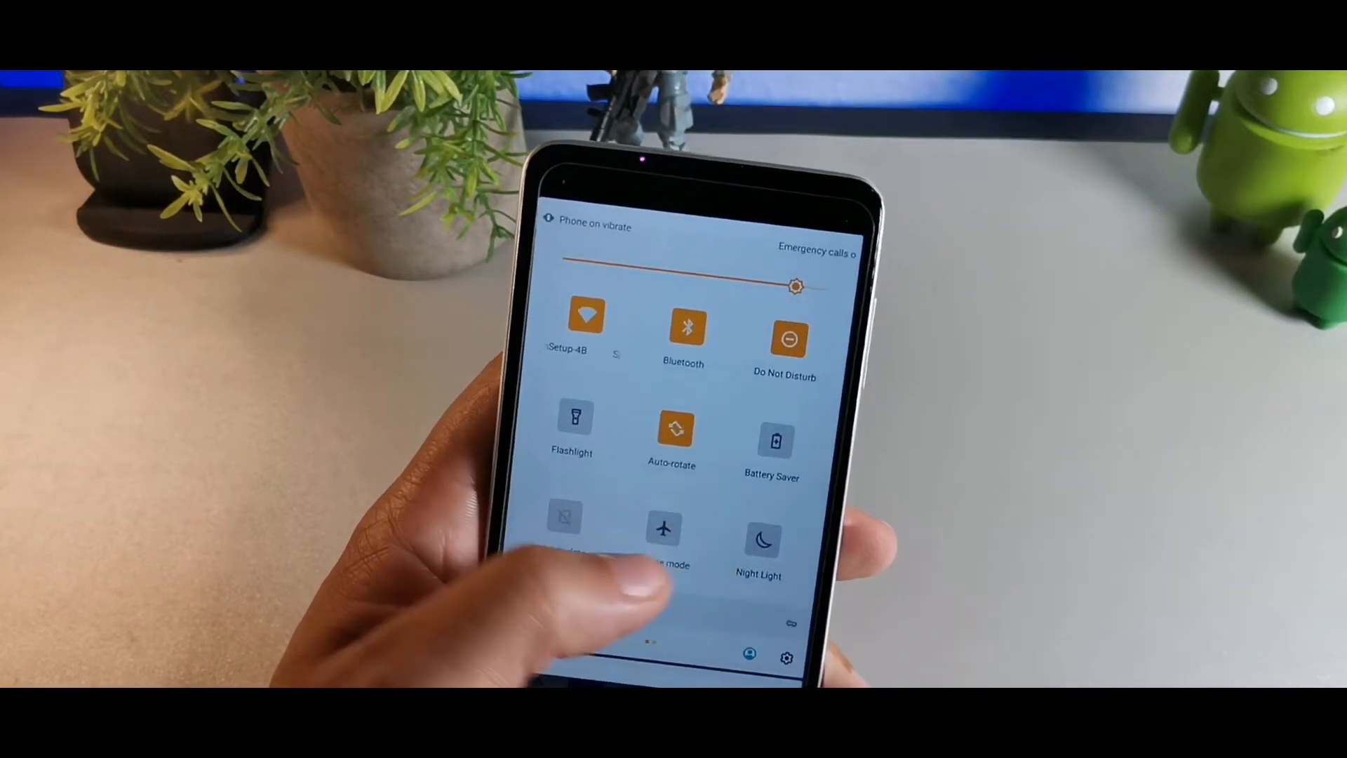
scroll("left", 3)
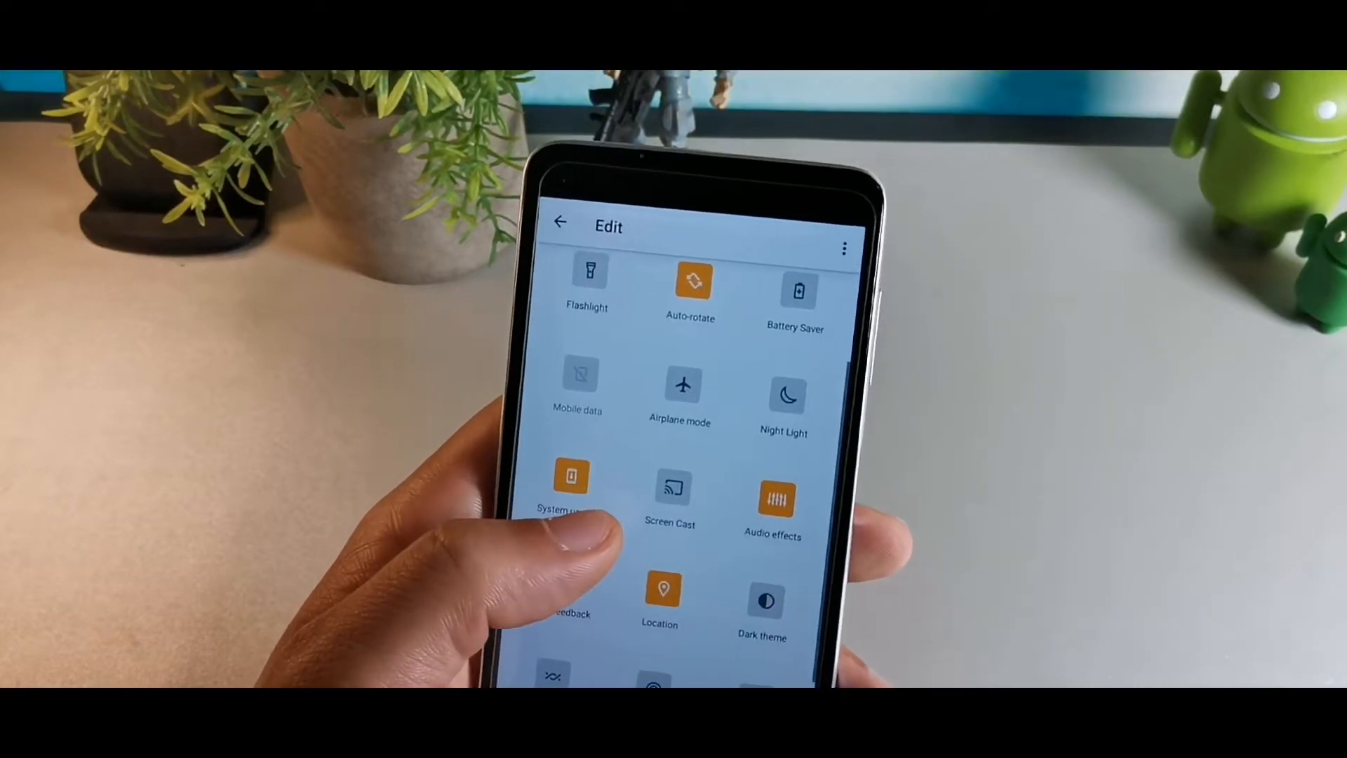
scroll("down", 3)
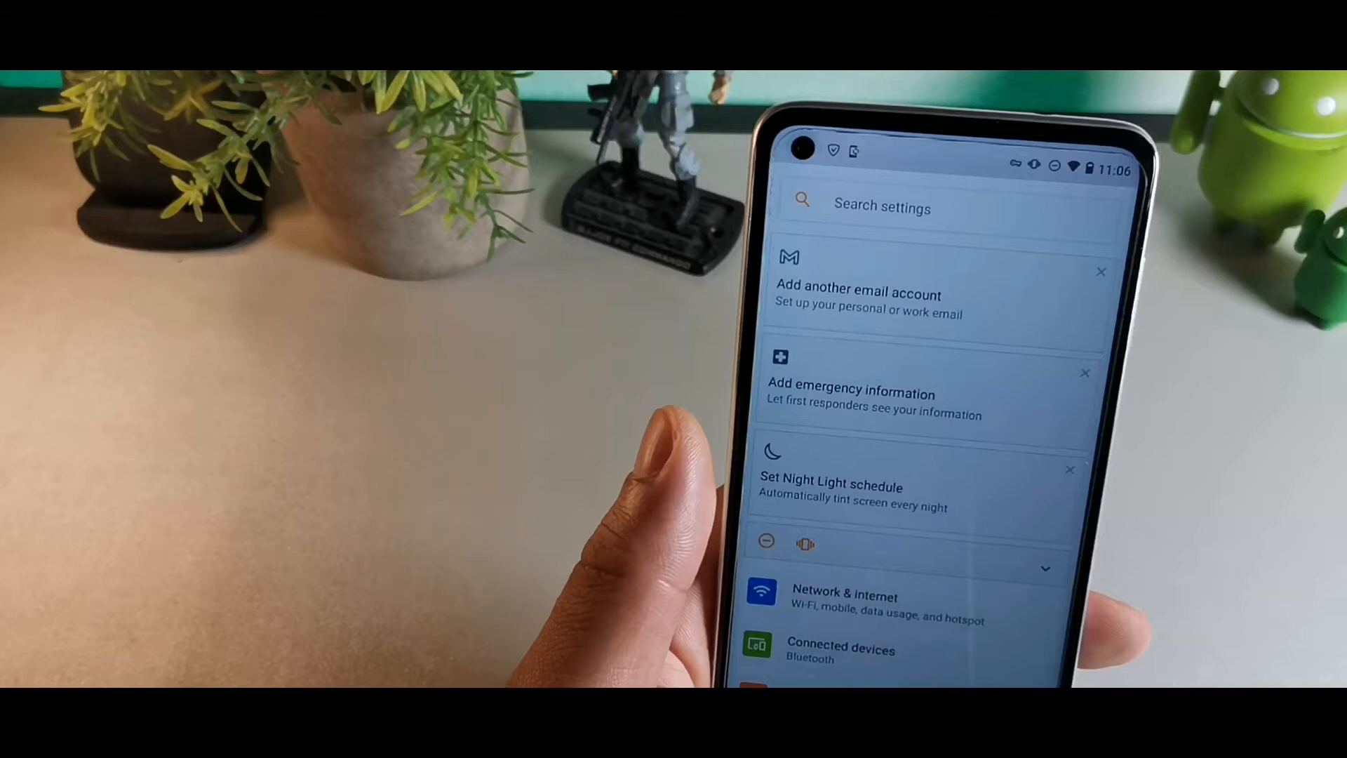
- Expand Display's advanced options and preview Styles with Moto, Marine and Bloom themes
scroll("down", 3)
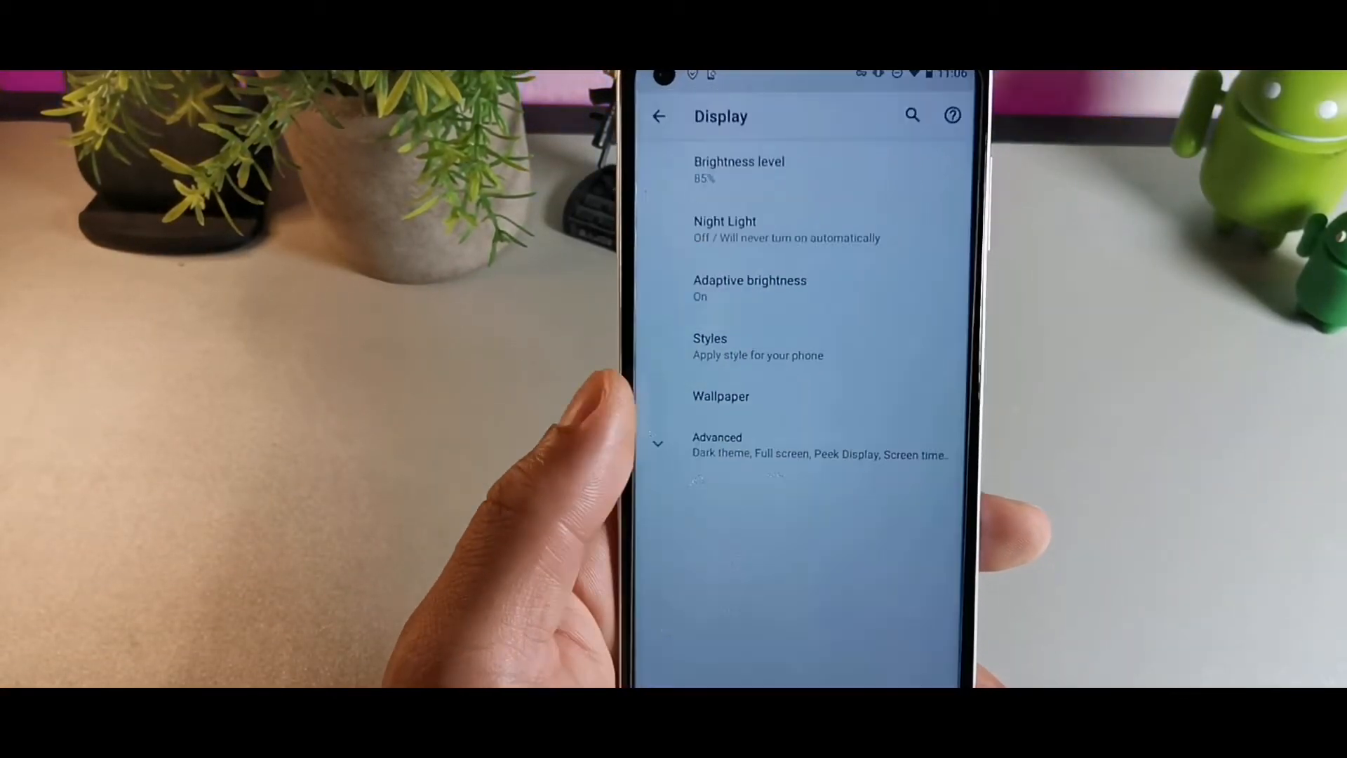
left_click(716, 445)
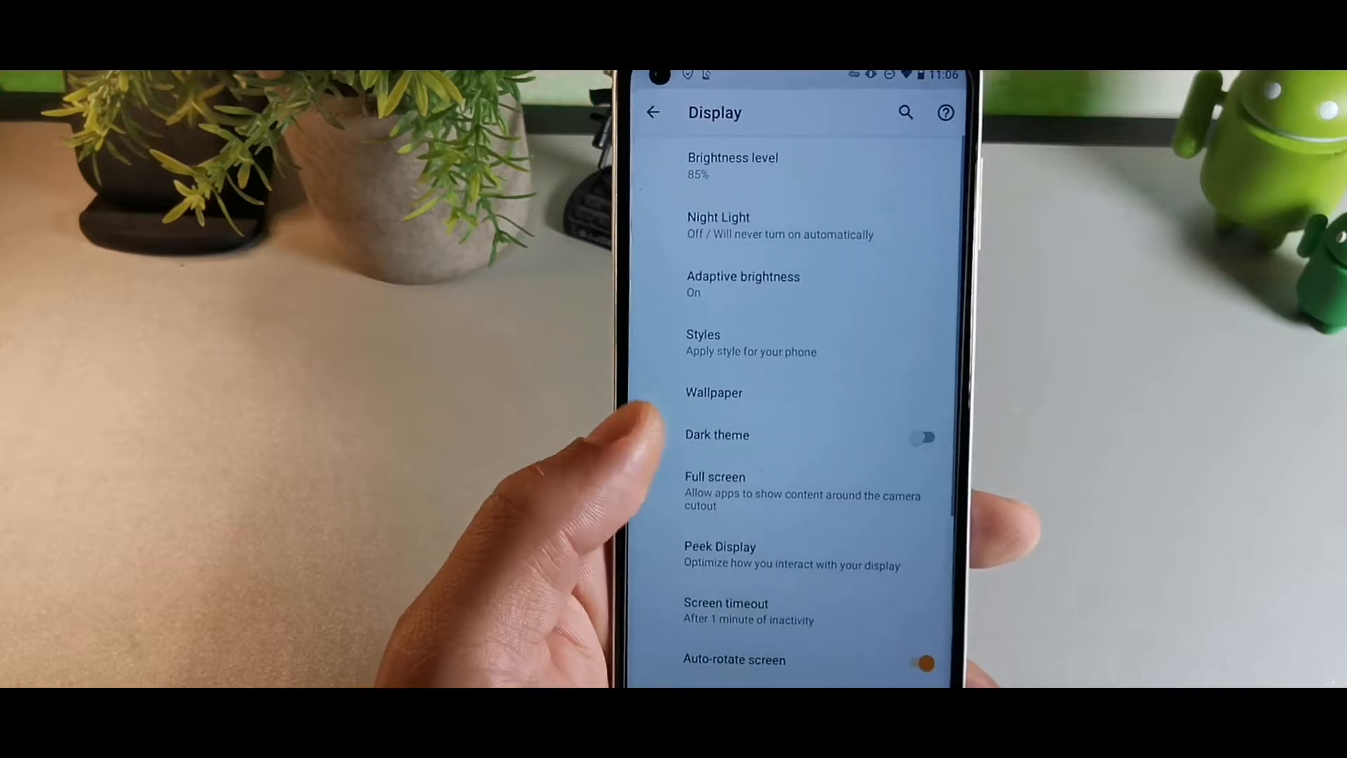
scroll("down", 3)
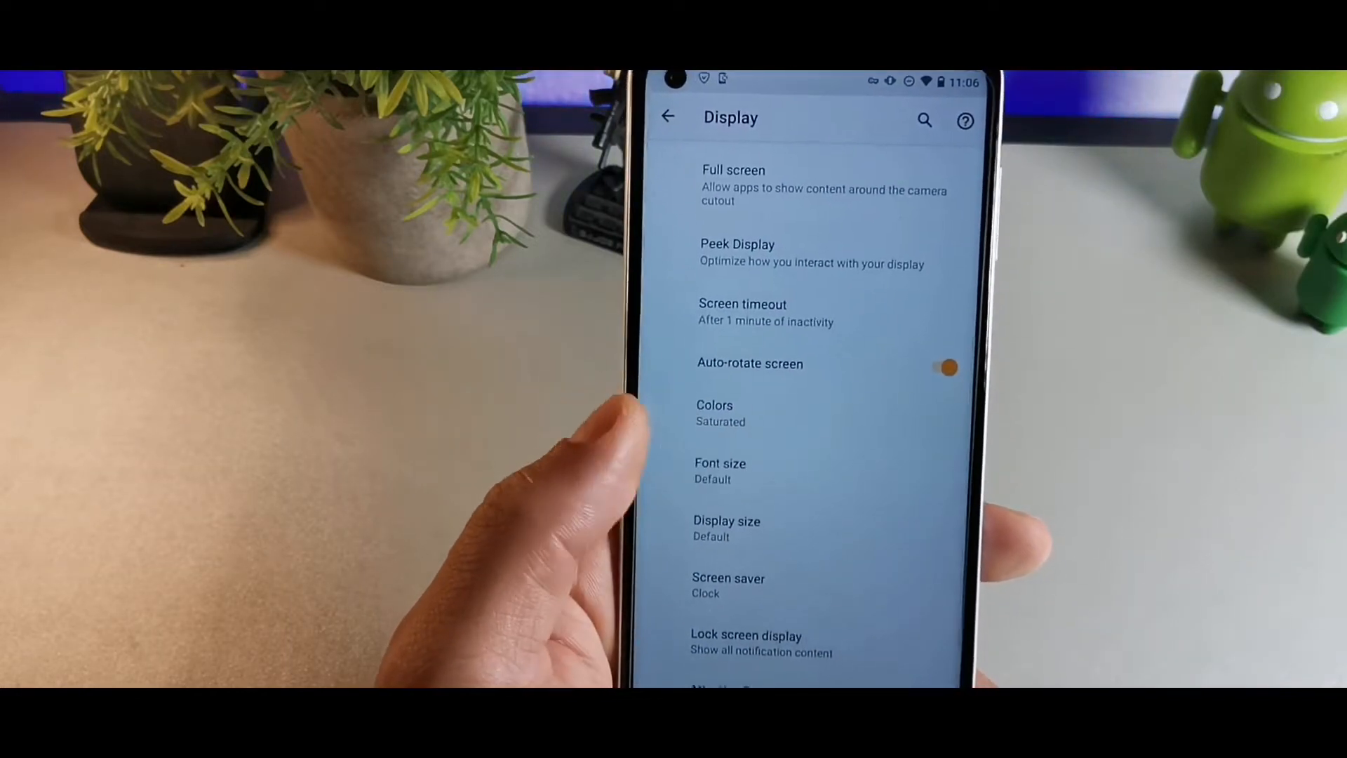
scroll("down", 3)
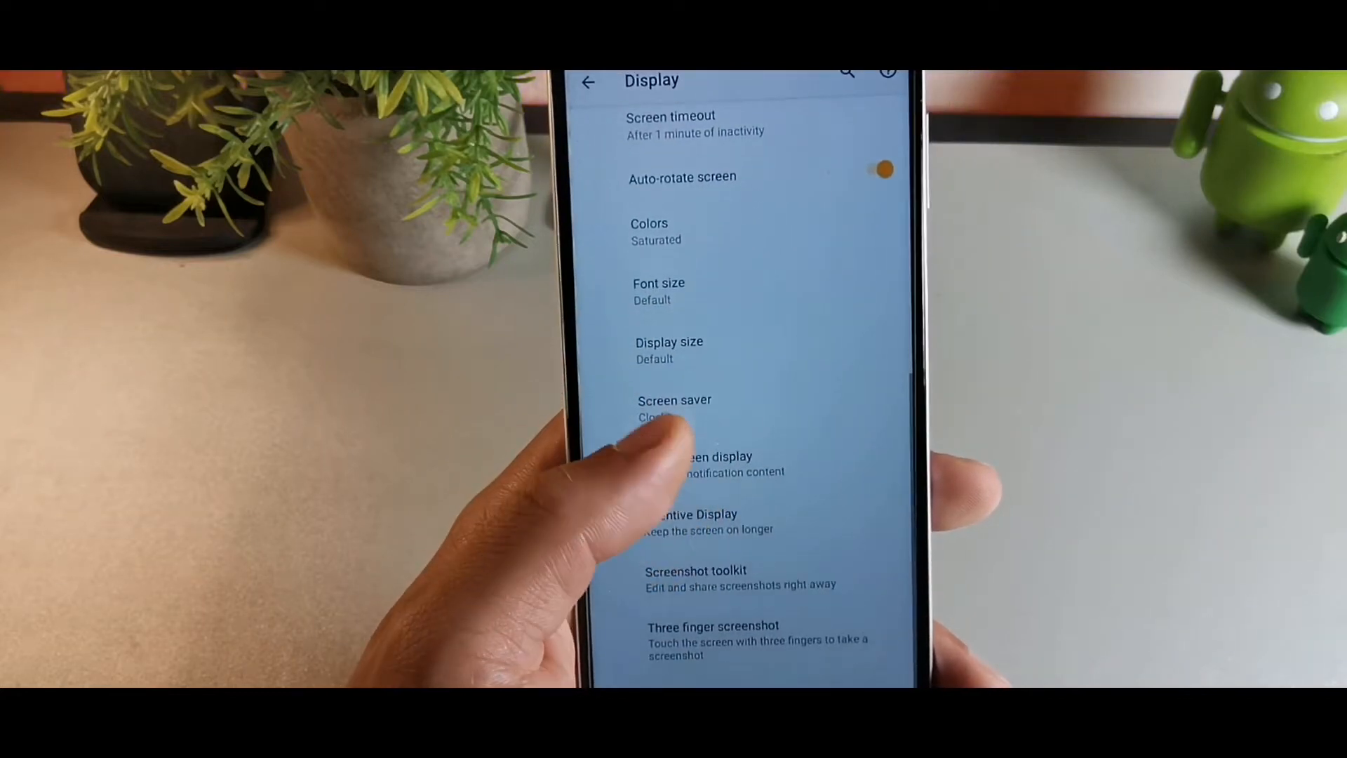
scroll("down", 3)
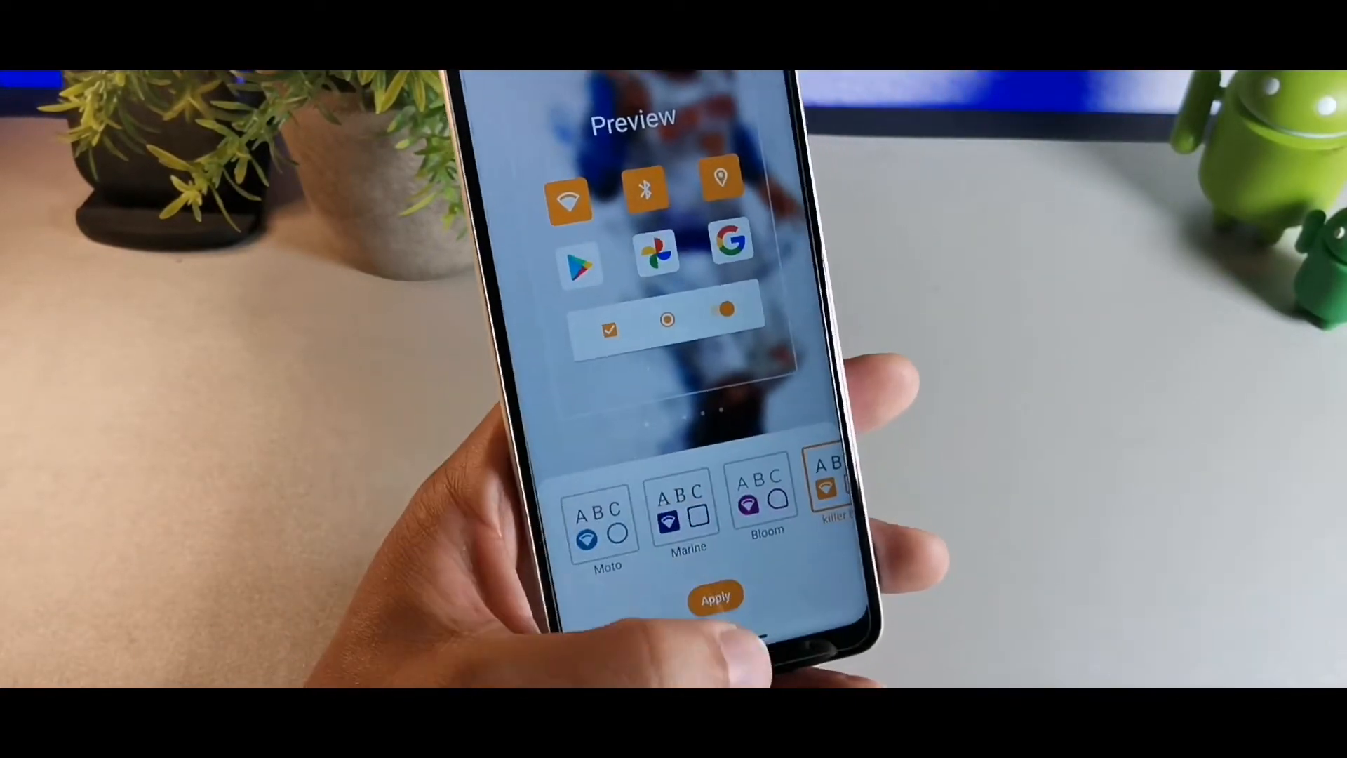
left_click(714, 597)
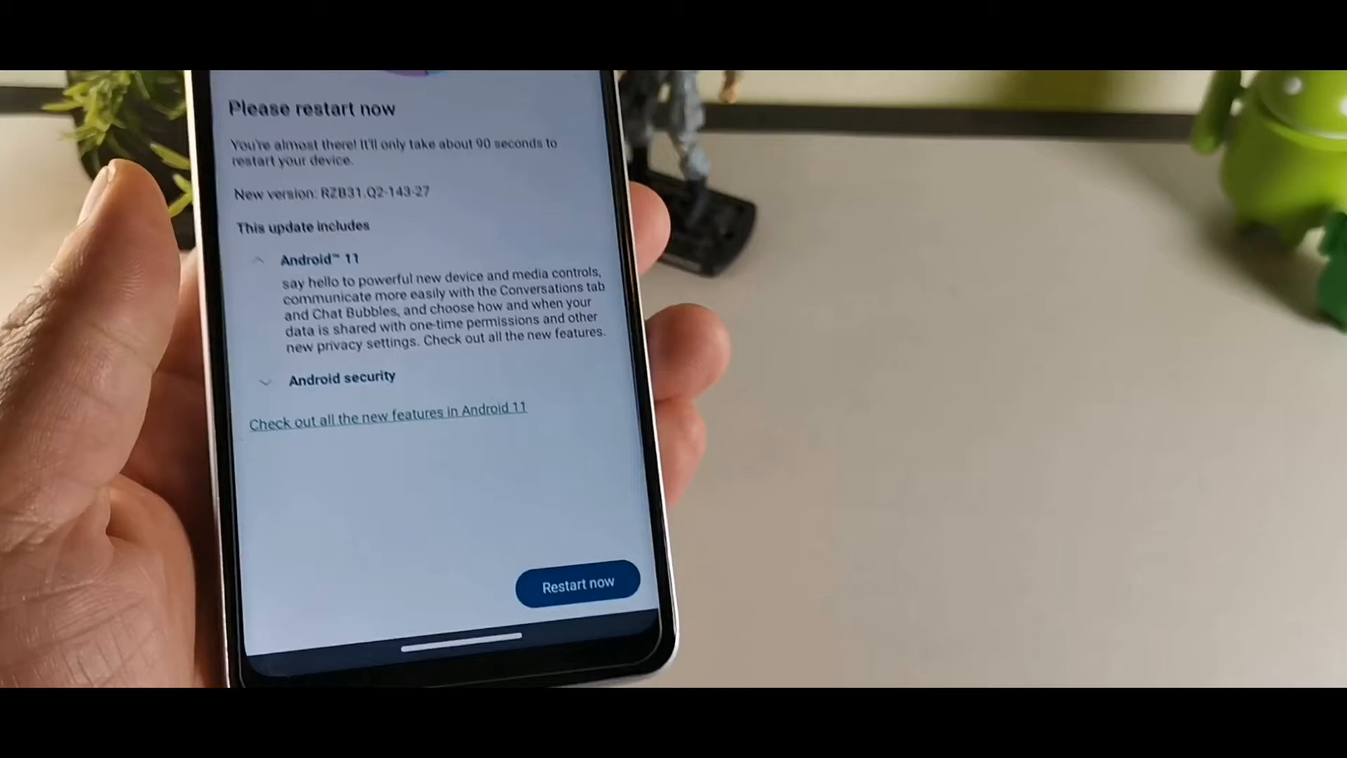
- Restart the phone to finish installing Android 11
left_click(578, 582)
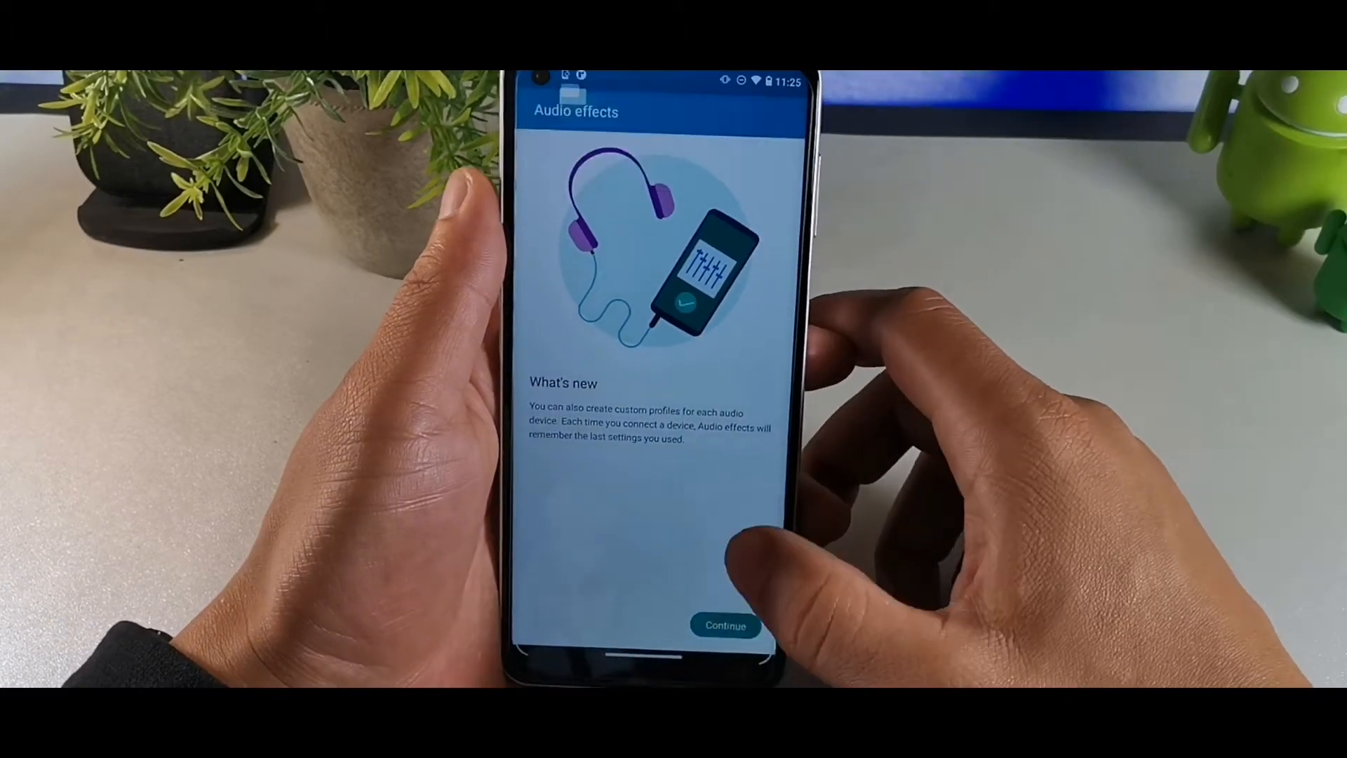
- Dismiss the Audio effects intro, view the update-complete page, and reach the Quick Settings editor
left_click(724, 625)
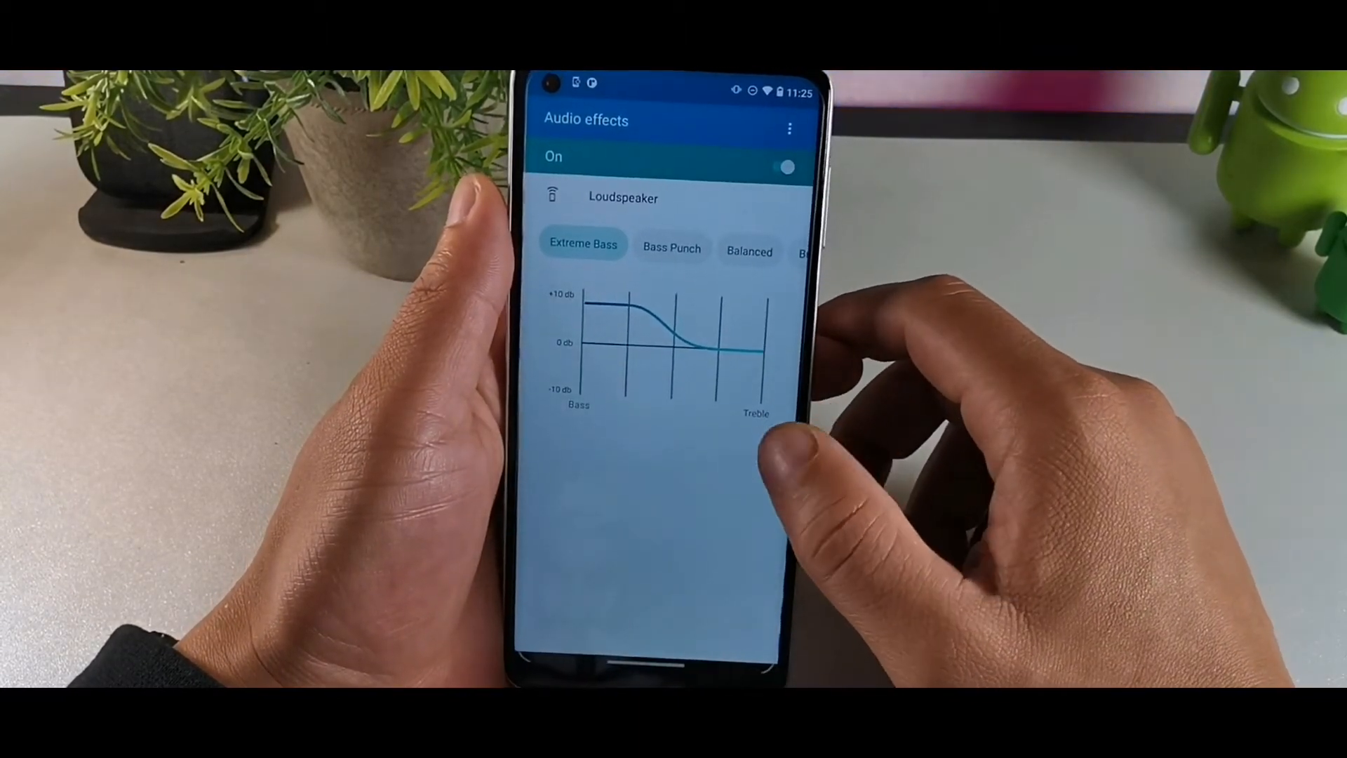
key("HOME")
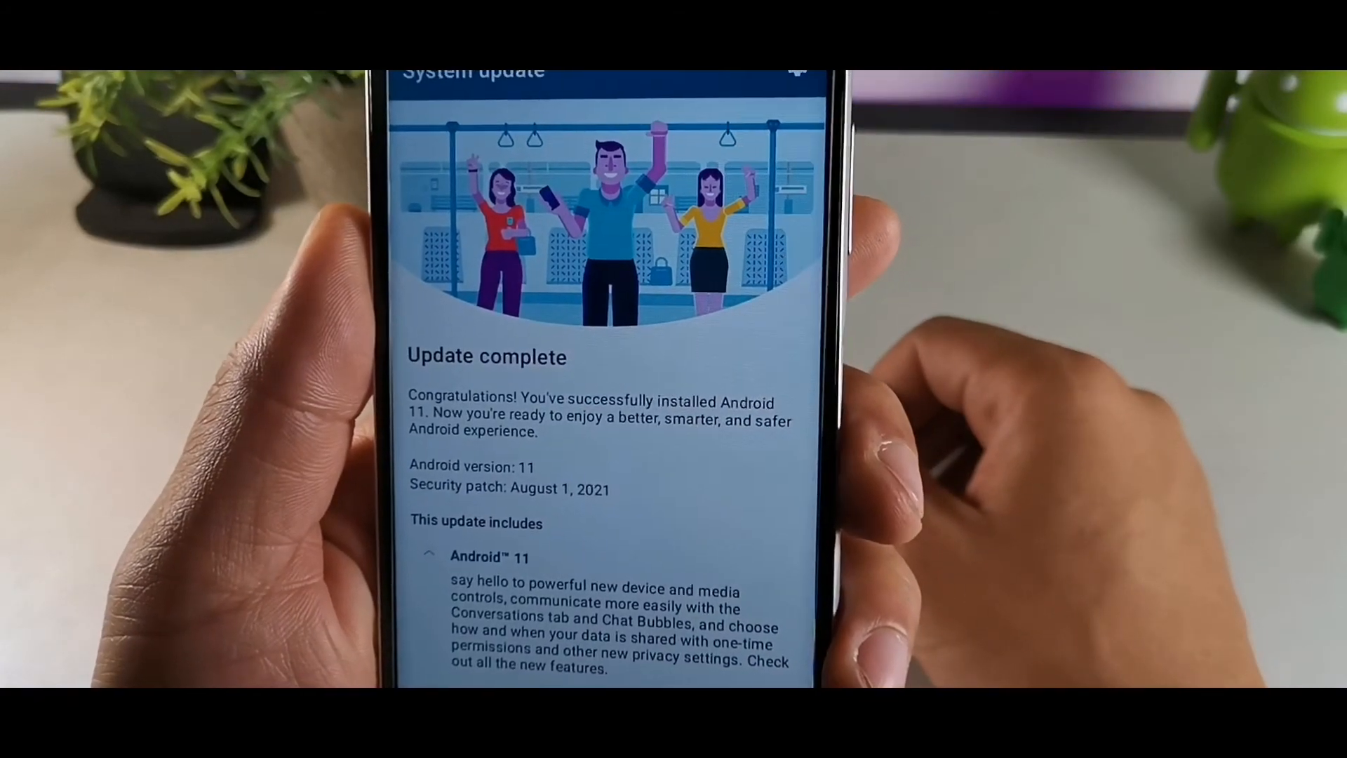
scroll("down", 3)
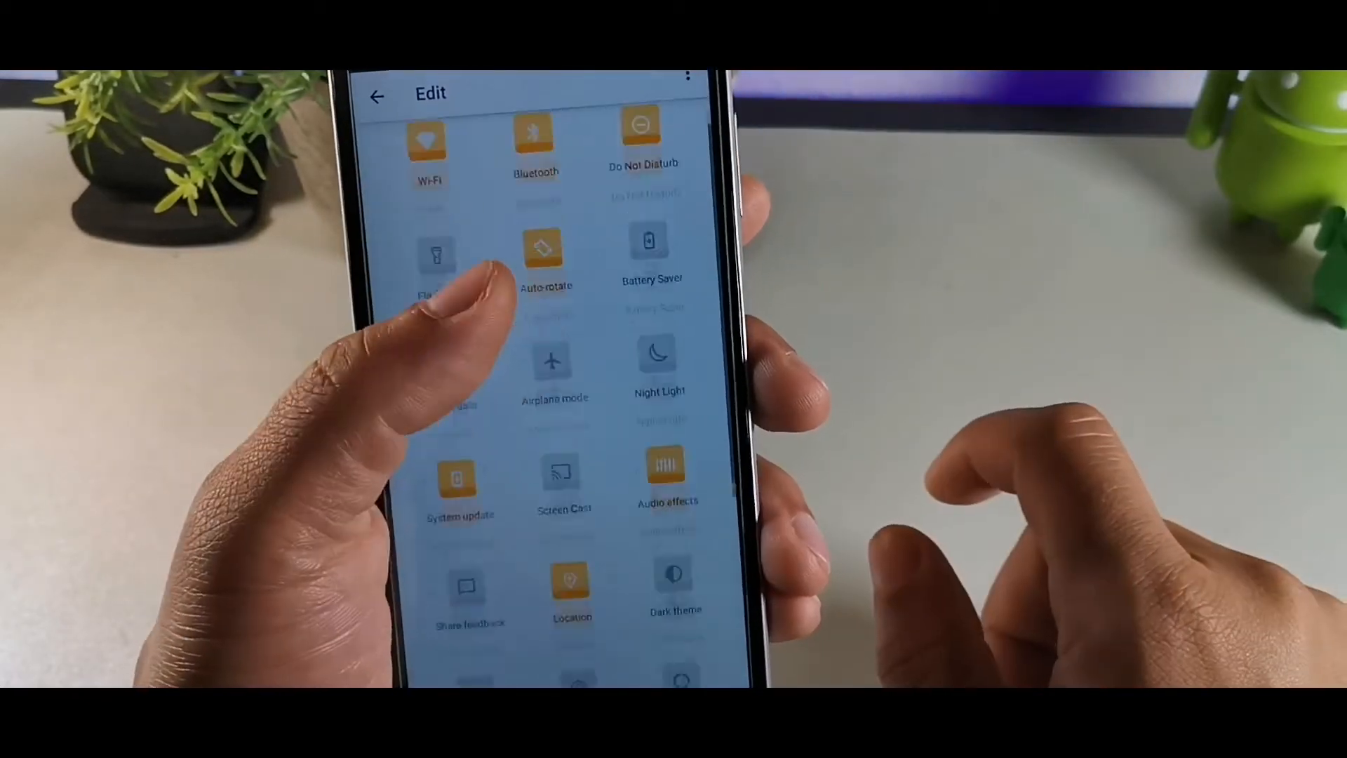
- Scroll the Quick Settings editor to review tiles available to add
scroll("down", 3)
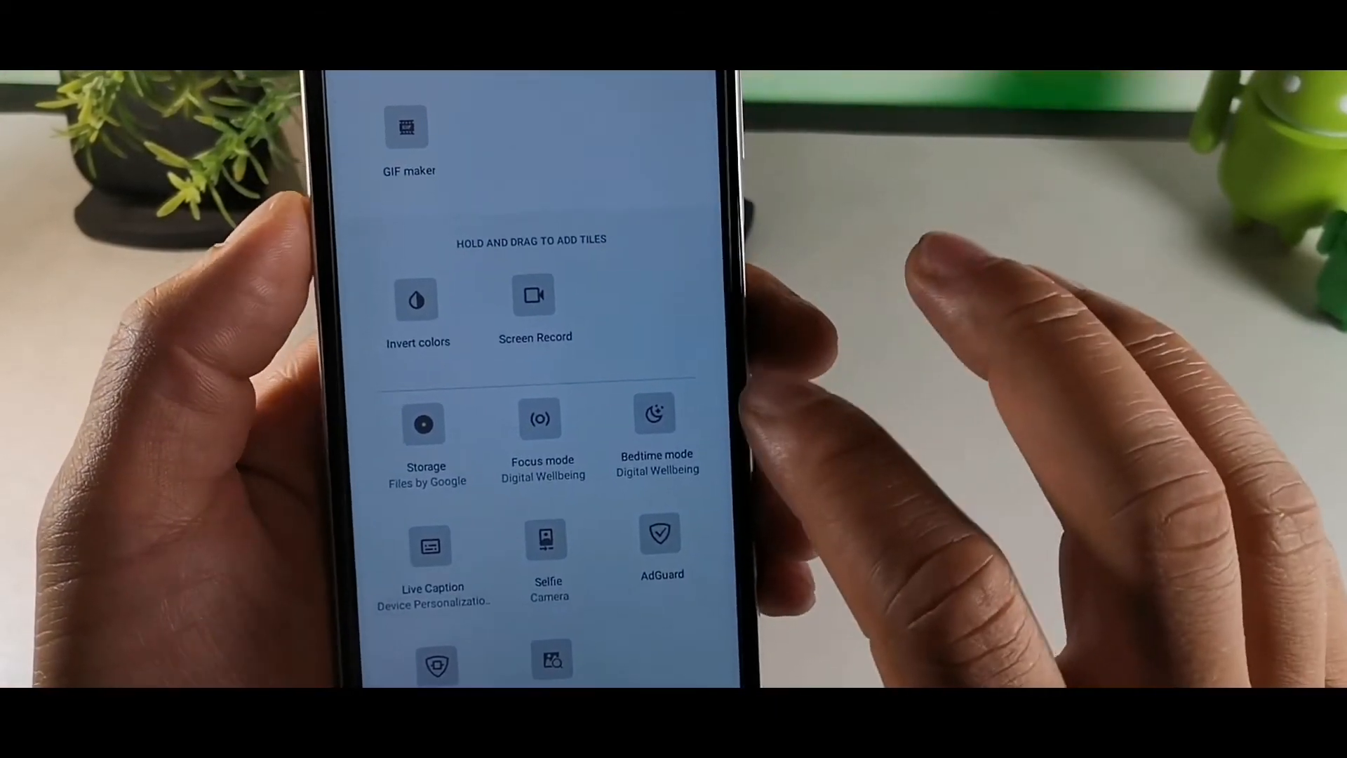
scroll("down", 3)
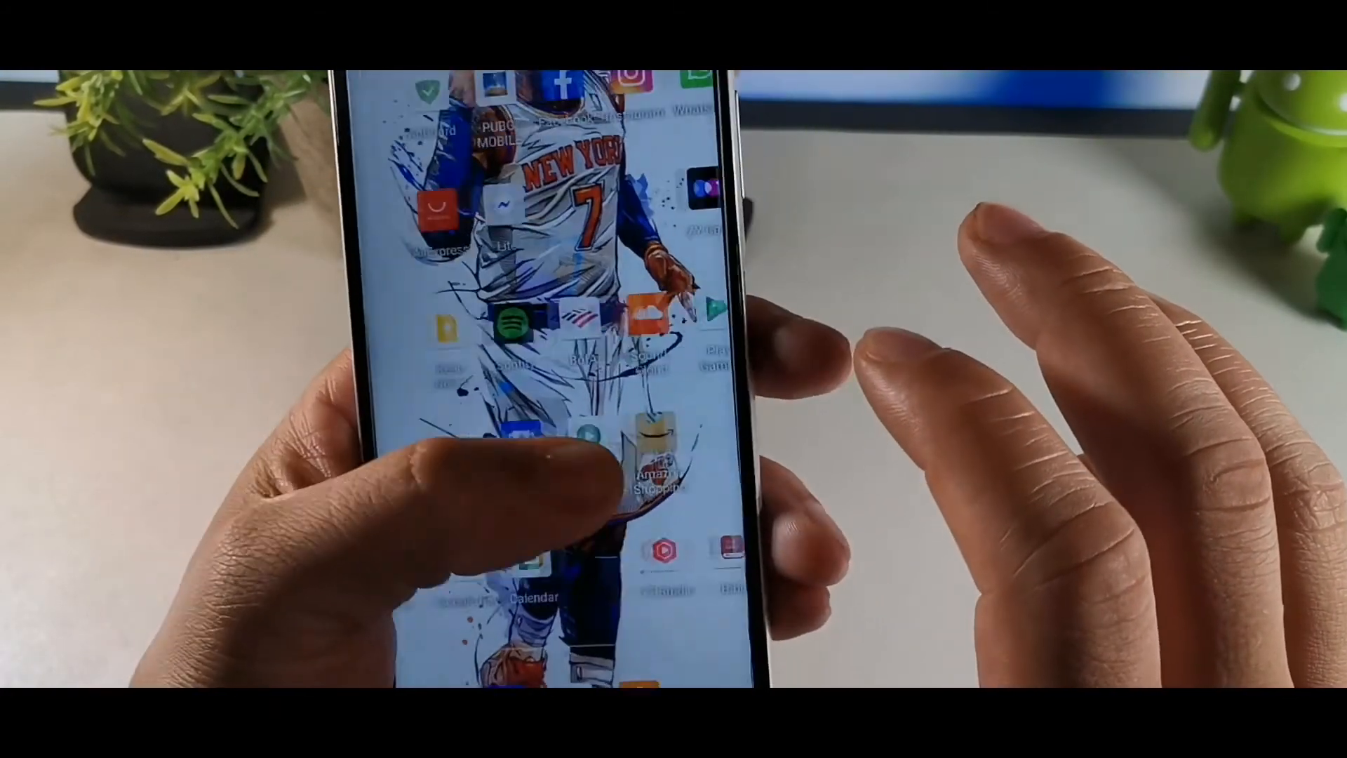
- View the home screen options menu, then open the app drawer of installed apps
left_click(559, 481)
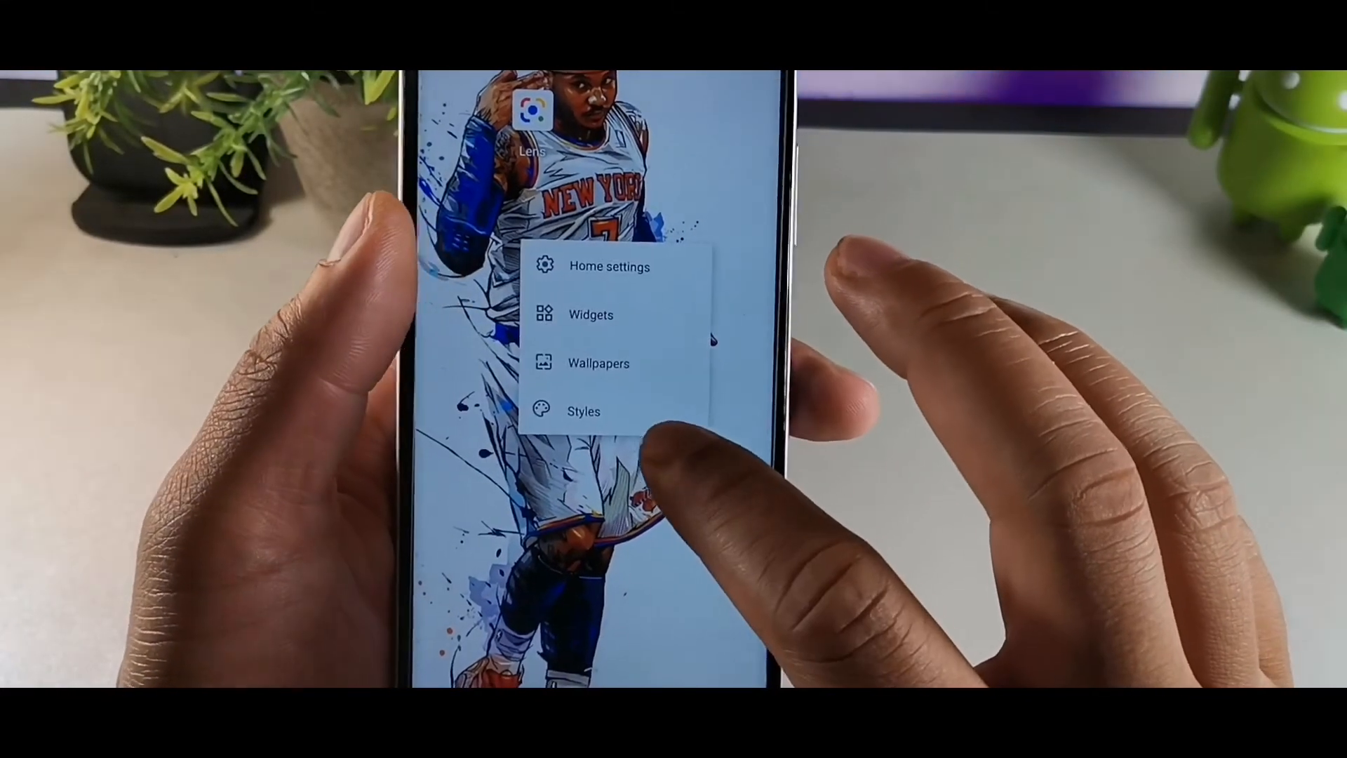
left_click(583, 410)
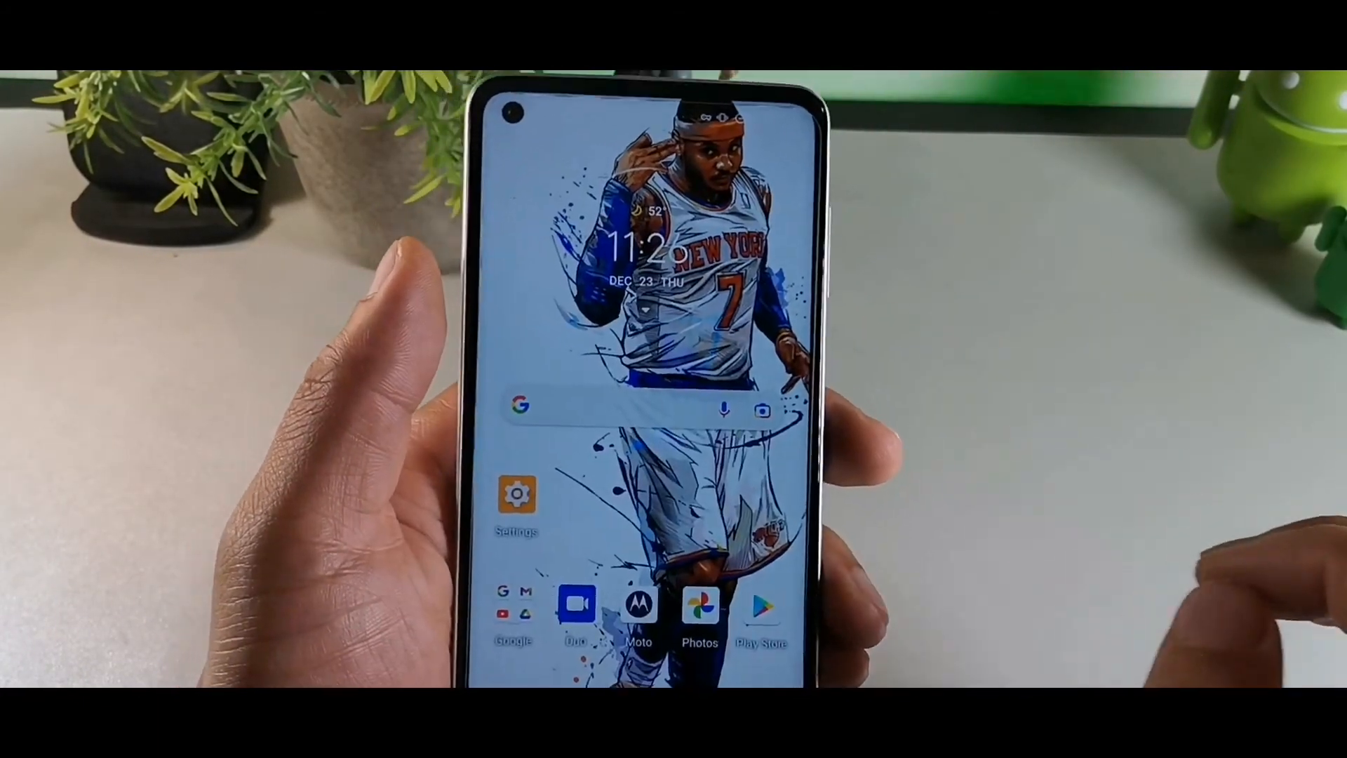
scroll("up", 3)
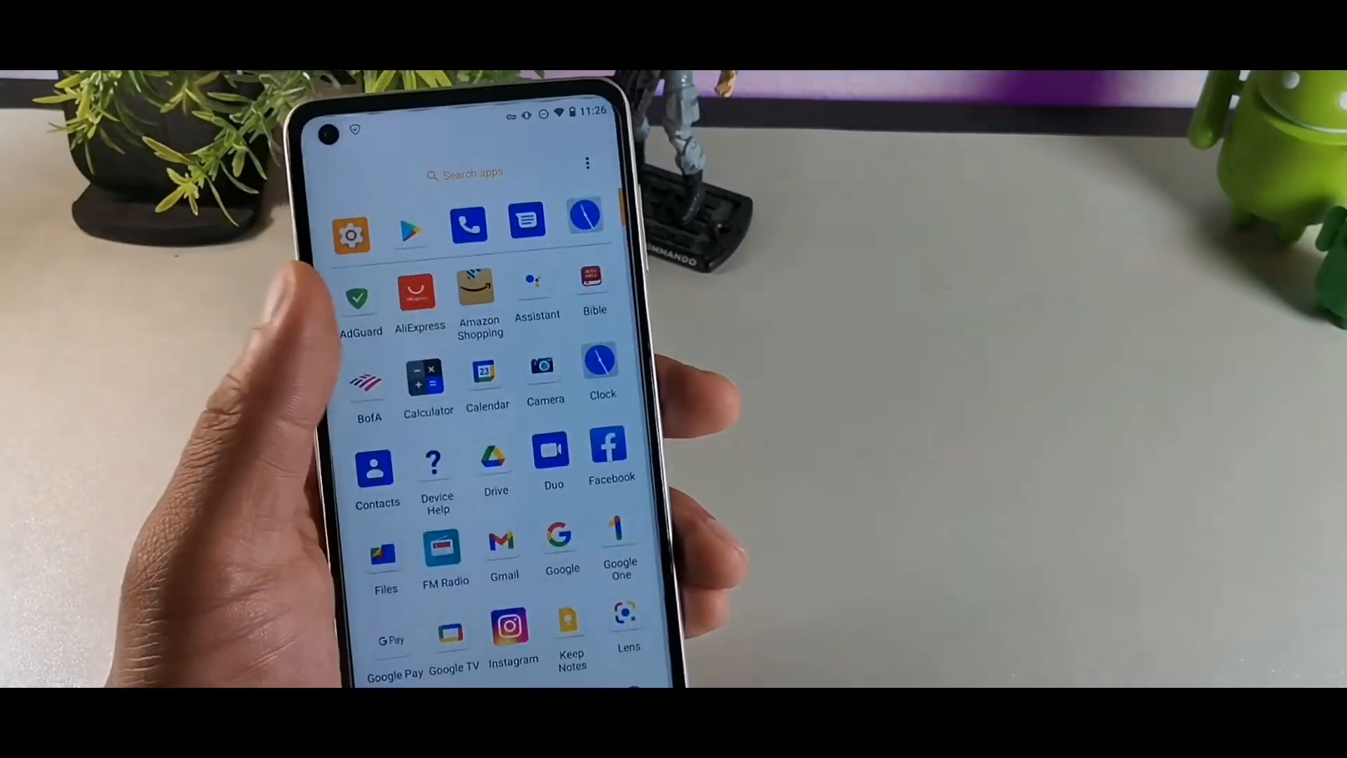